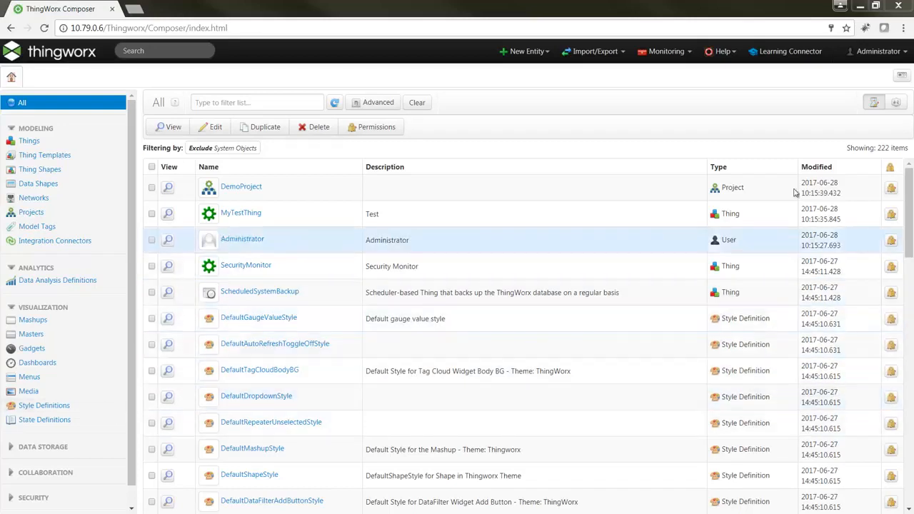
- Enable 'Turn on New Composer Features' in the Administrator preferences and confirm with Done
{"action": "left_click", "coordinate": [877, 51]}
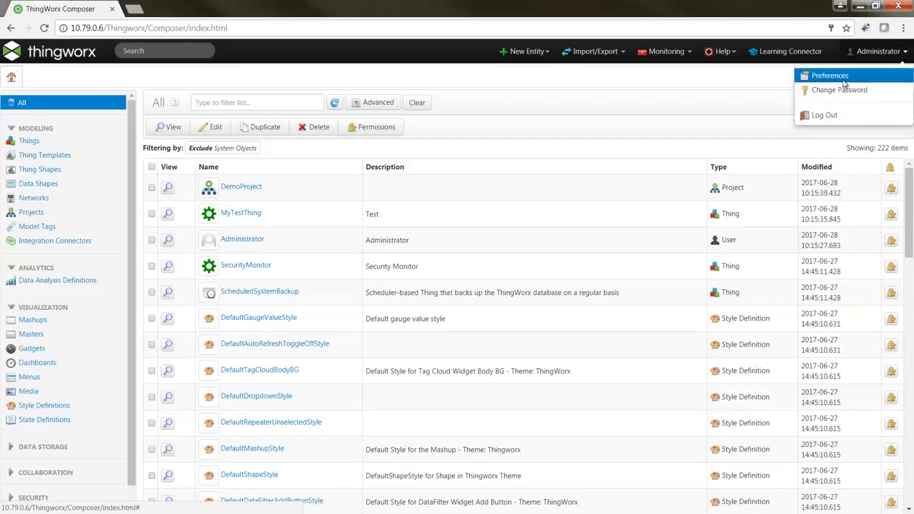
{"action": "left_click", "coordinate": [829, 75]}
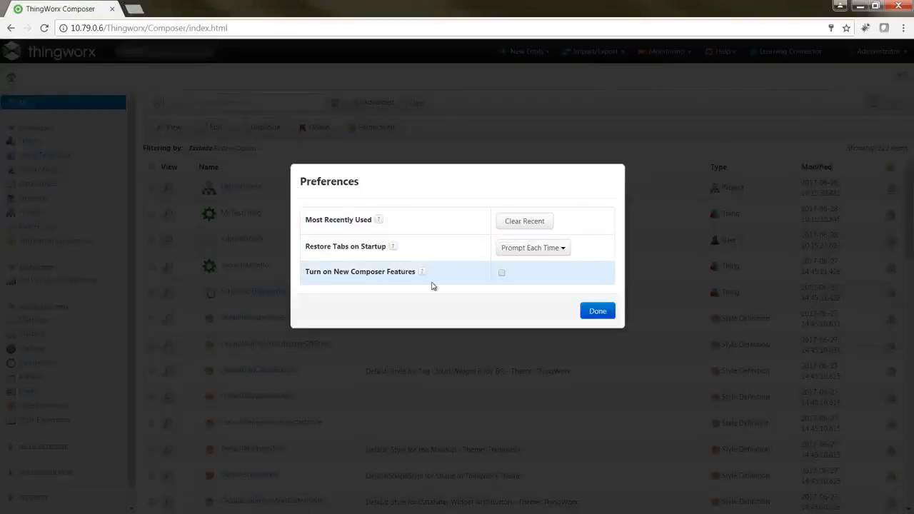
{"action": "left_click", "coordinate": [502, 273]}
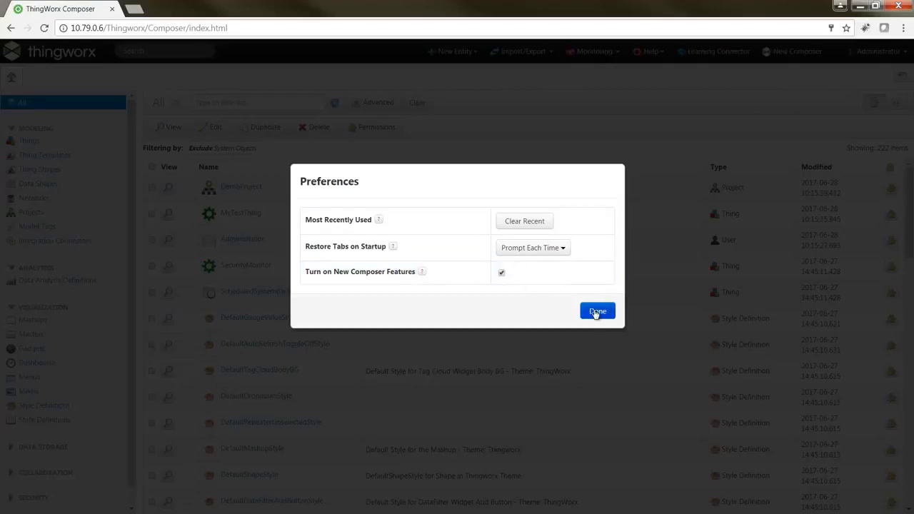
{"action": "left_click", "coordinate": [597, 311]}
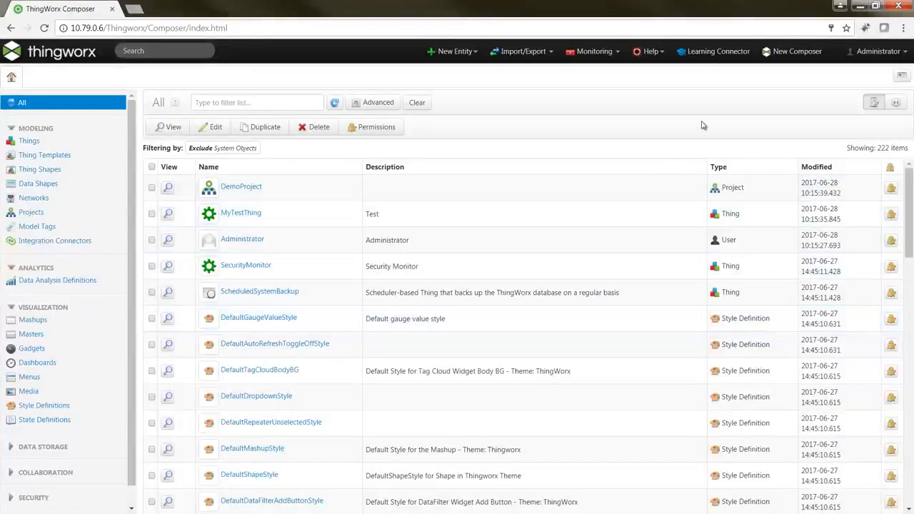
{"action": "mouse_move", "coordinate": [797, 52]}
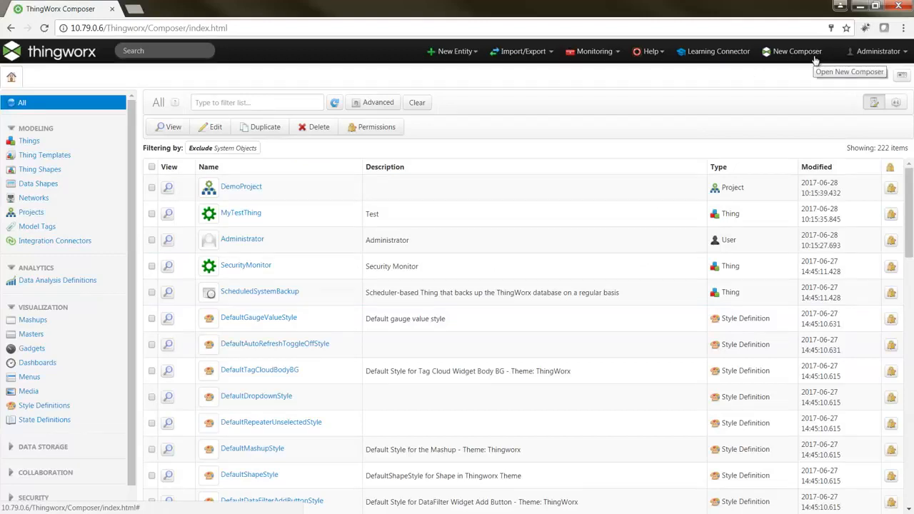
- Launch the New Composer and set DemoProject as its project context
{"action": "left_click", "coordinate": [797, 51]}
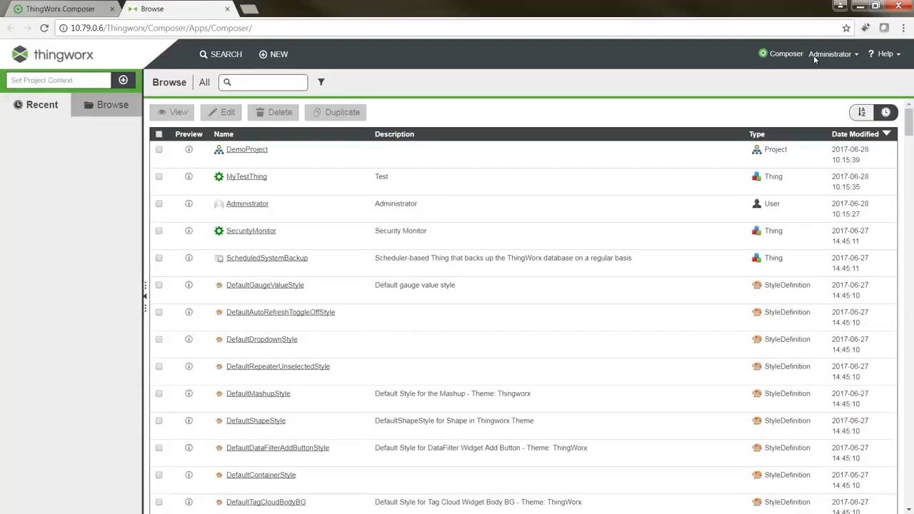
{"action": "mouse_move", "coordinate": [785, 78]}
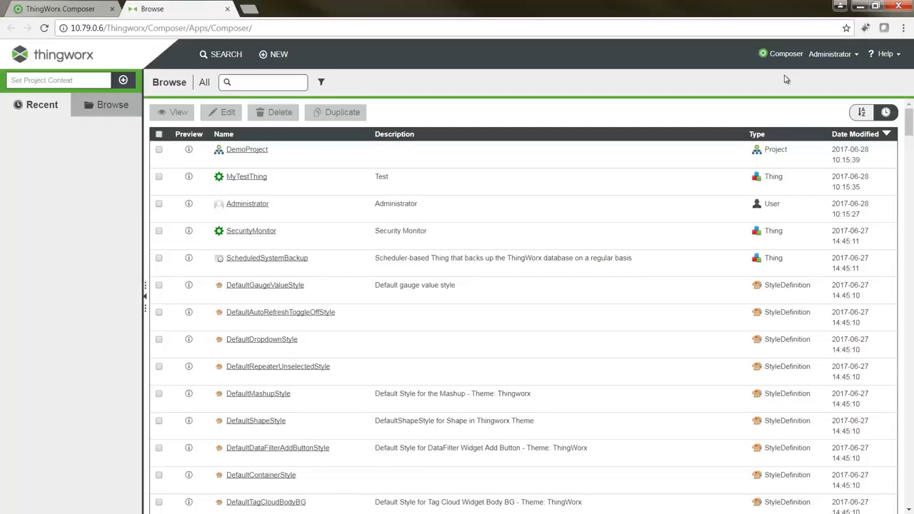
{"action": "mouse_move", "coordinate": [74, 173]}
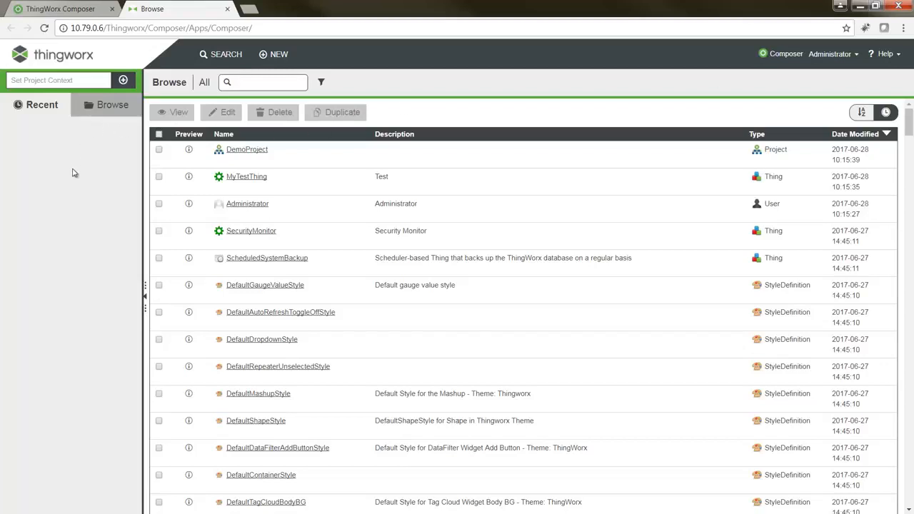
{"action": "mouse_move", "coordinate": [80, 100]}
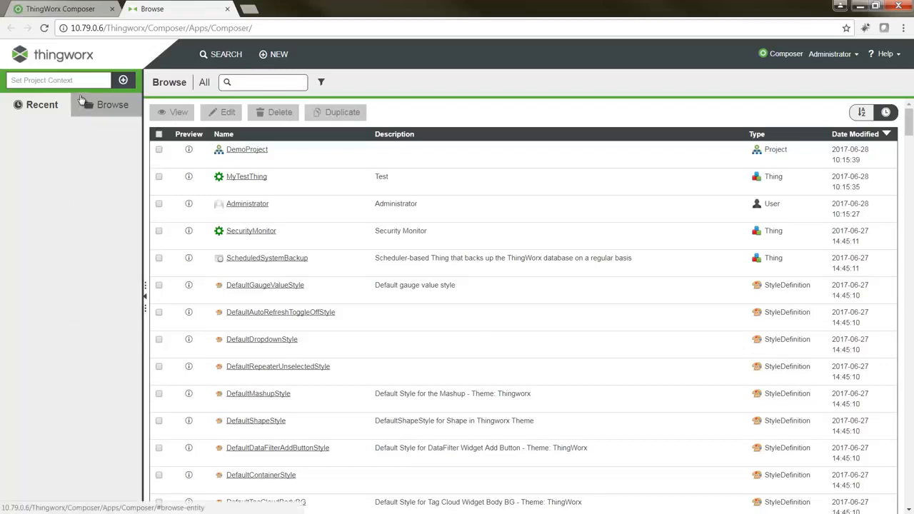
{"action": "left_click", "coordinate": [59, 80]}
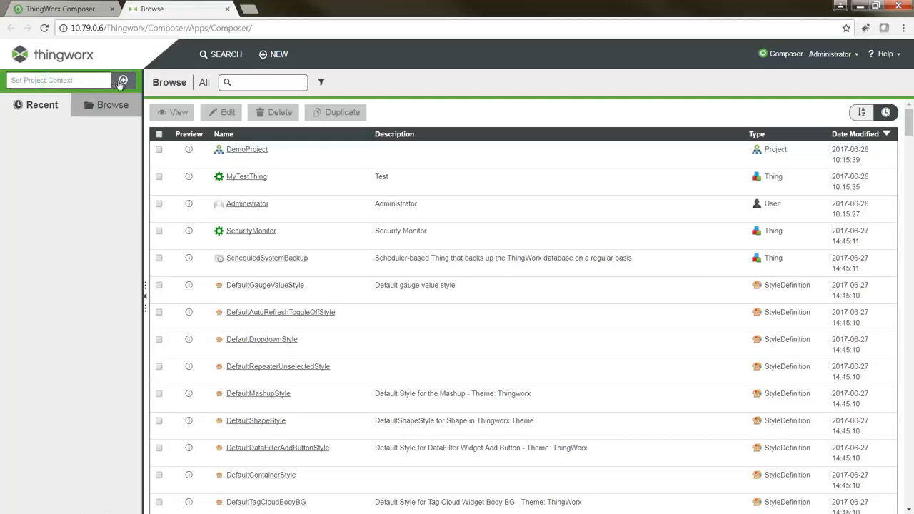
{"action": "left_click", "coordinate": [123, 80]}
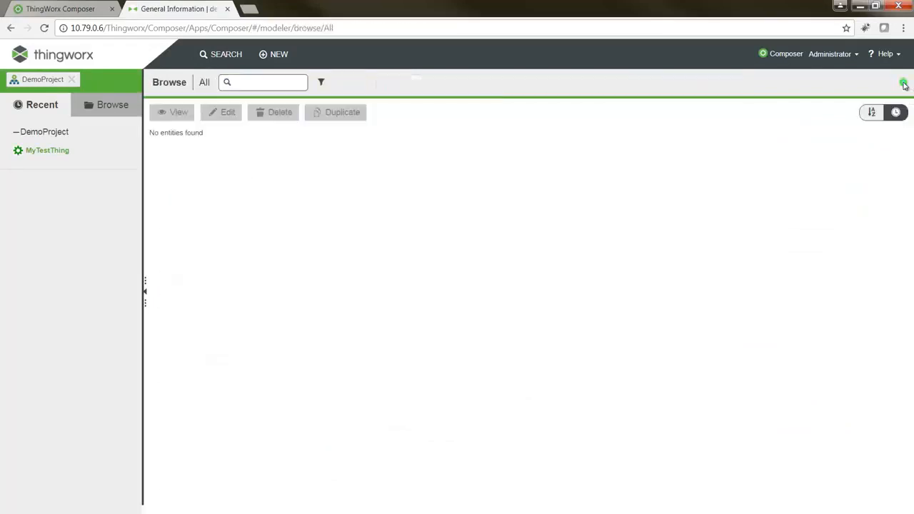
- Browse the Modeling categories and show the Things list (MyTestThing, SecurityMonitor, ScheduledSystemBackup)
{"action": "left_click", "coordinate": [903, 83]}
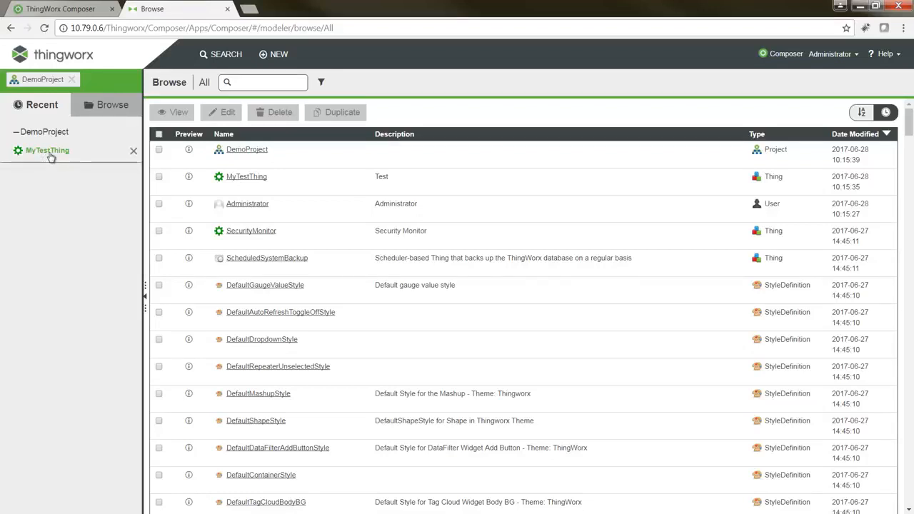
{"action": "mouse_move", "coordinate": [132, 152]}
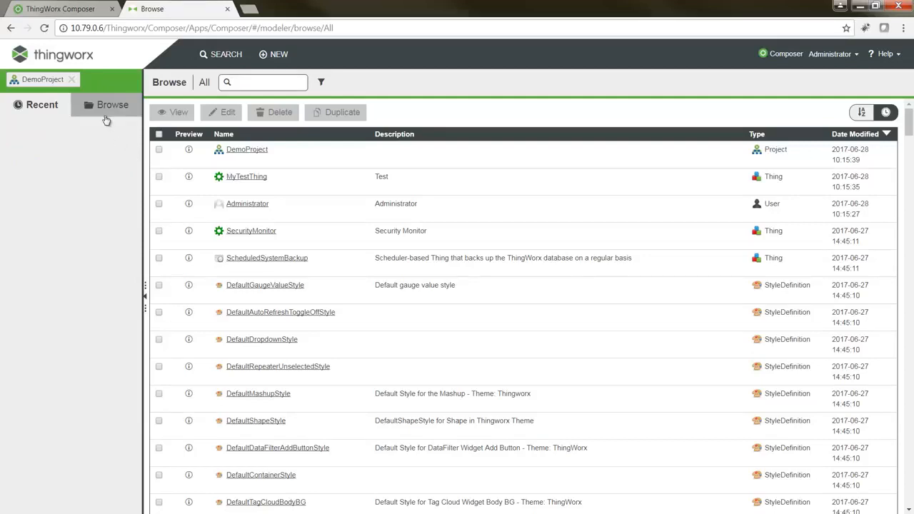
{"action": "left_click", "coordinate": [112, 104]}
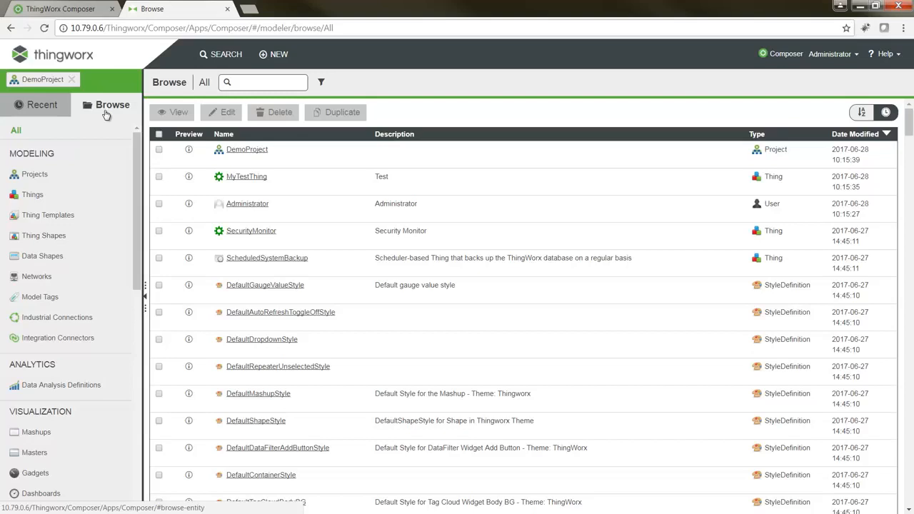
{"action": "mouse_move", "coordinate": [71, 190]}
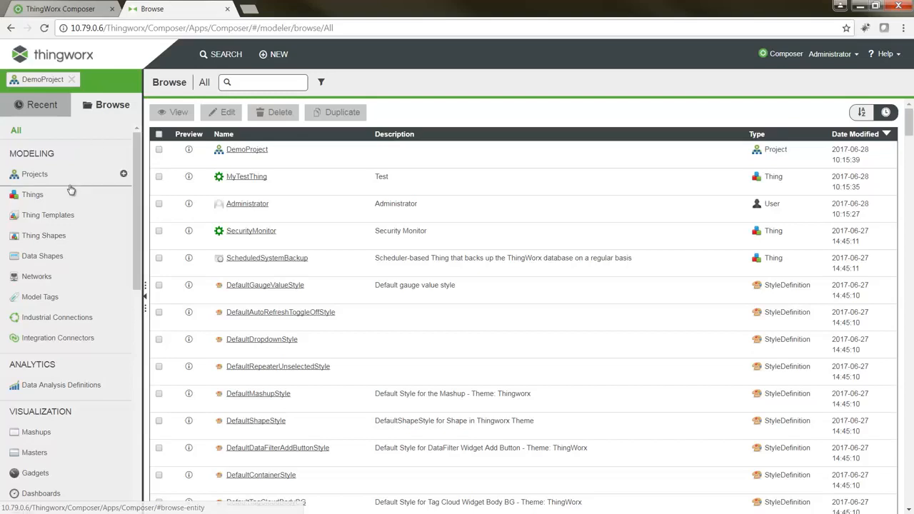
{"action": "left_click", "coordinate": [32, 194]}
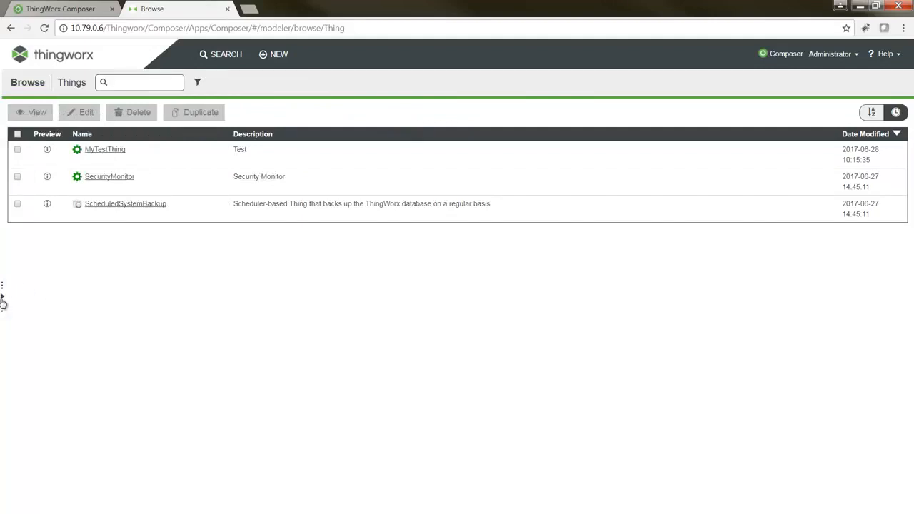
- Search for 'MyTe', view MyTestThing's summary and open it for editing
{"action": "left_click", "coordinate": [3, 293]}
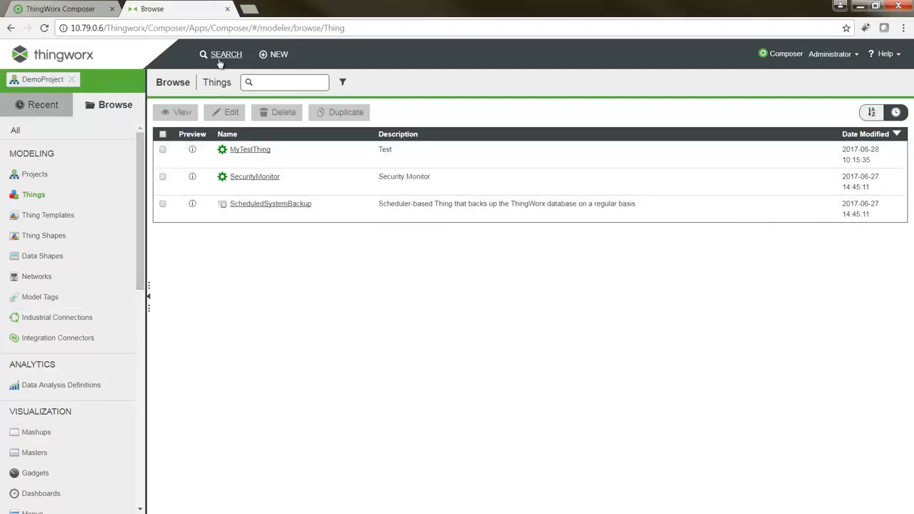
{"action": "left_click", "coordinate": [225, 54]}
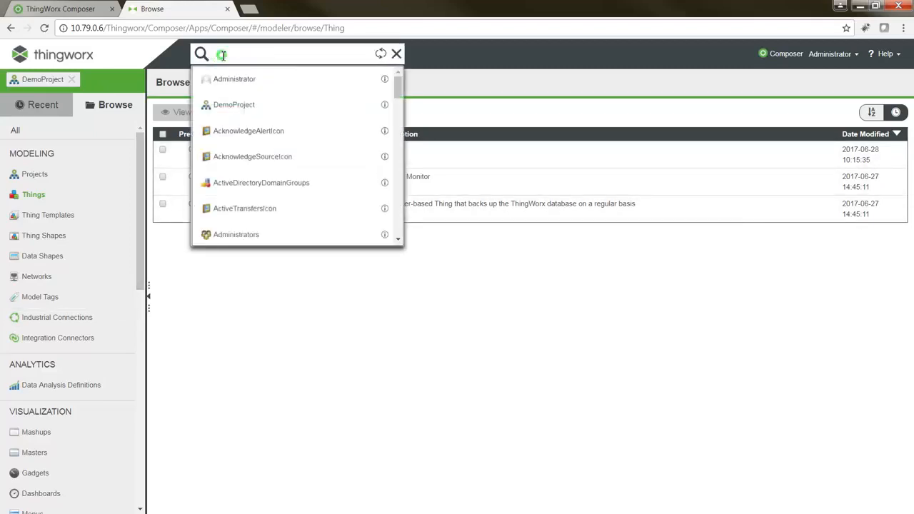
{"action": "type", "text": "MyTest"}
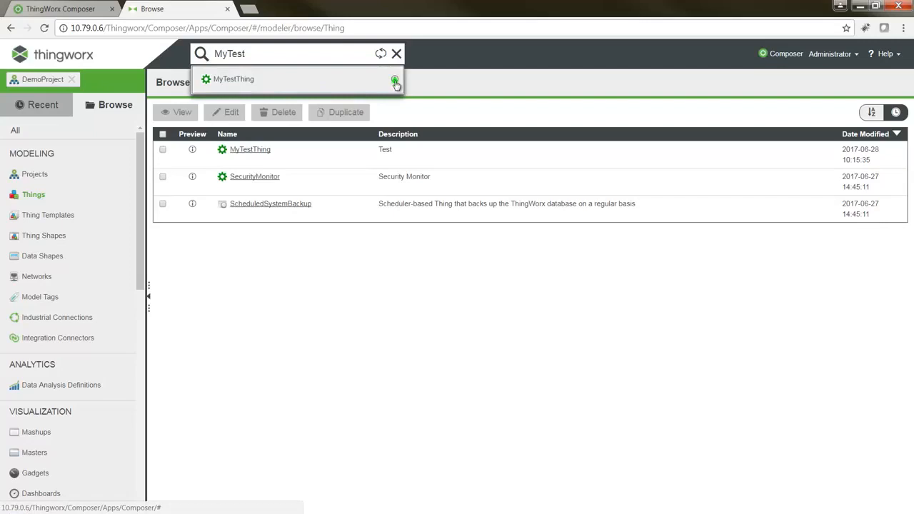
{"action": "left_click", "coordinate": [235, 78]}
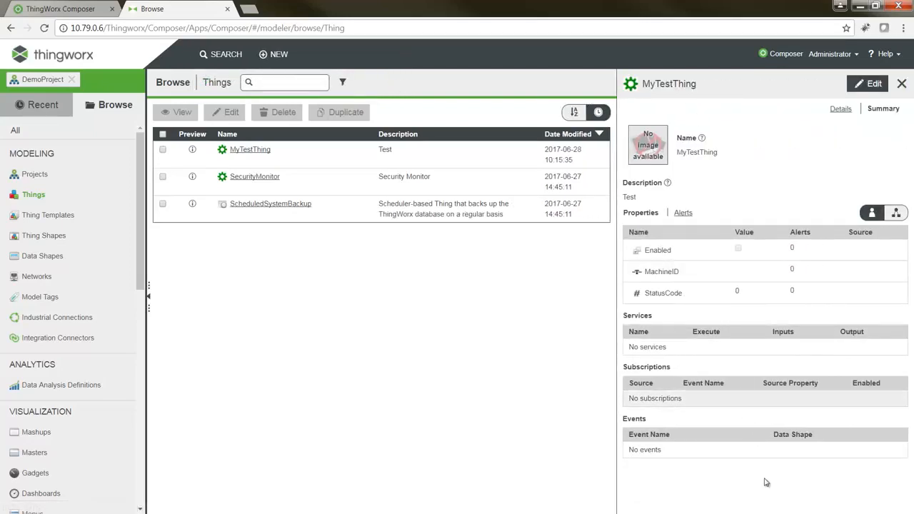
{"action": "mouse_move", "coordinate": [750, 203]}
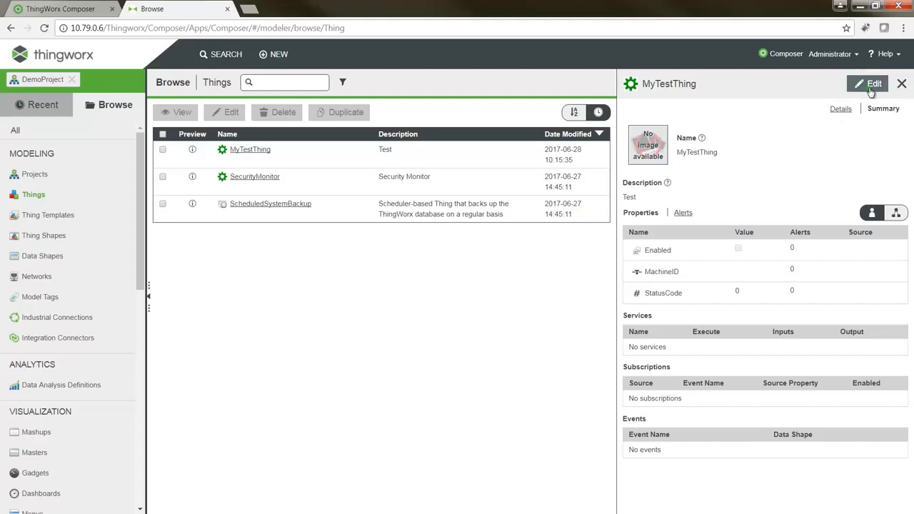
{"action": "left_click", "coordinate": [868, 83]}
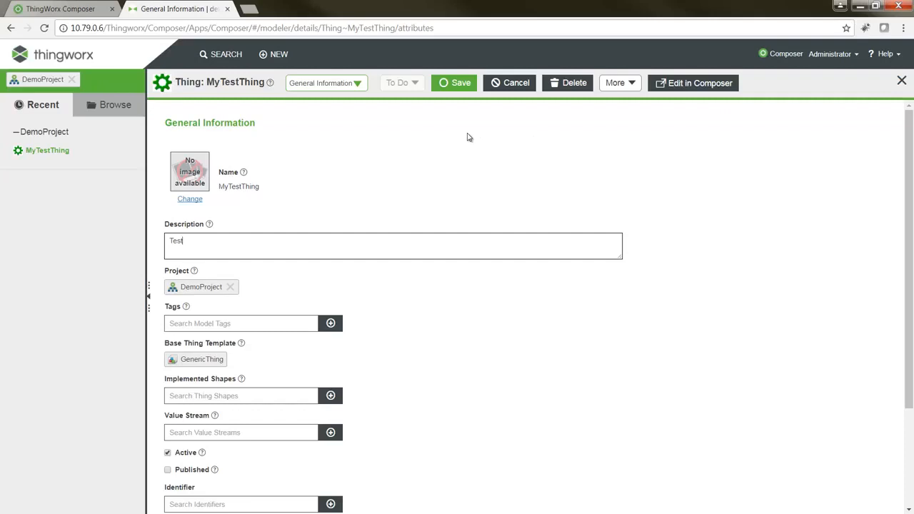
{"action": "mouse_move", "coordinate": [457, 140]}
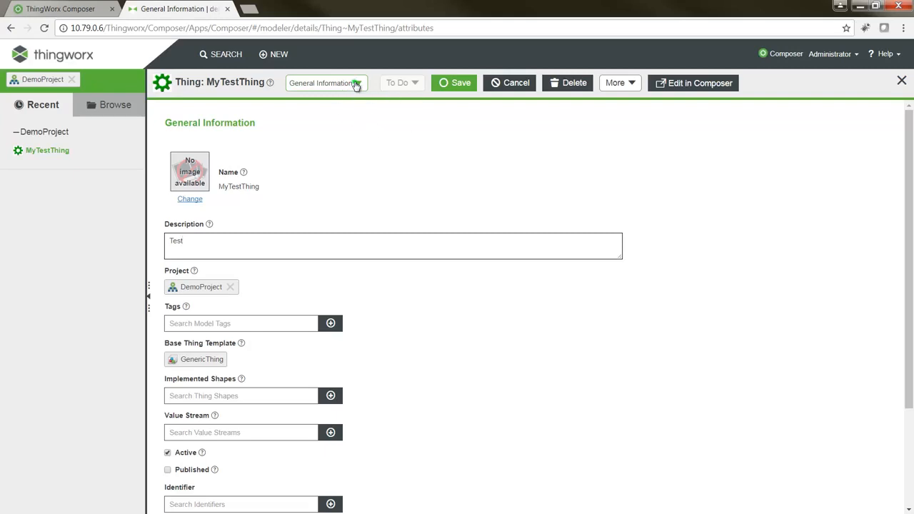
- Switch MyTestThing's editor from General Information to Properties and Alerts
{"action": "left_click", "coordinate": [326, 83]}
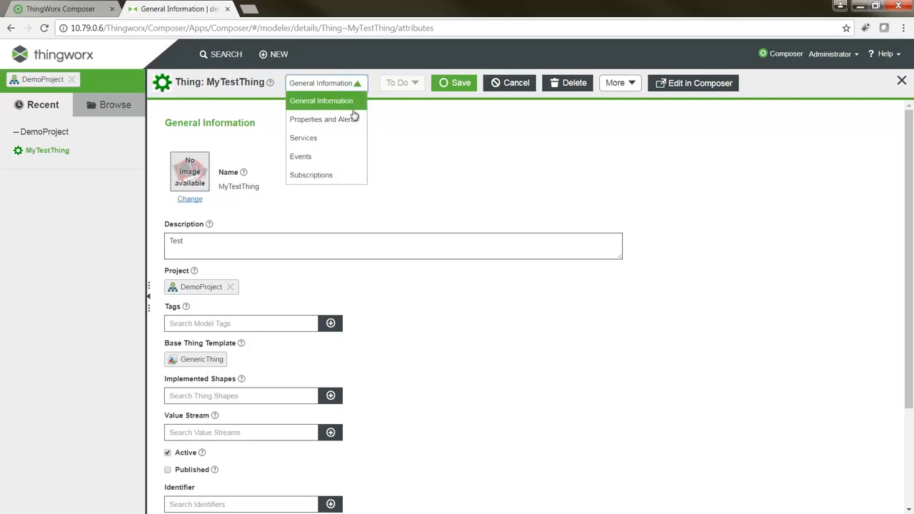
{"action": "left_click", "coordinate": [324, 120]}
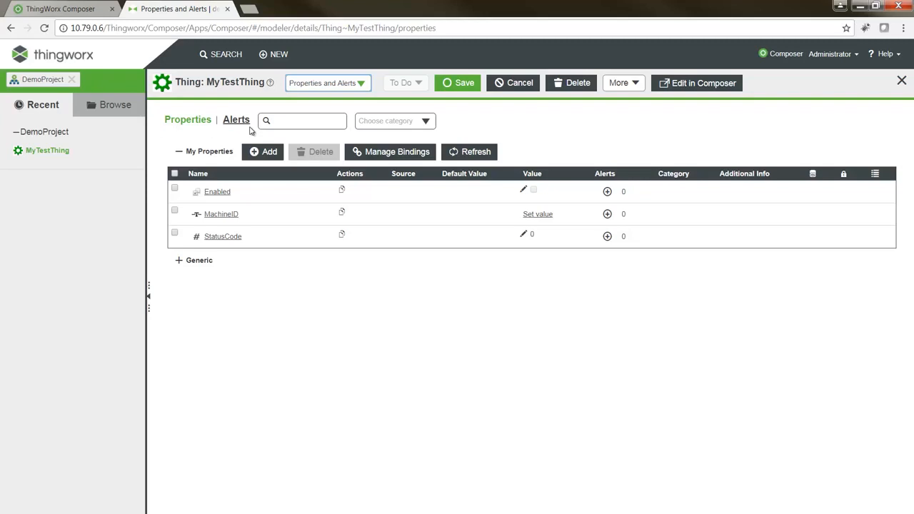
- Create a new alert watching StatusCode with Anomaly as its alert type
{"action": "left_click", "coordinate": [238, 120]}
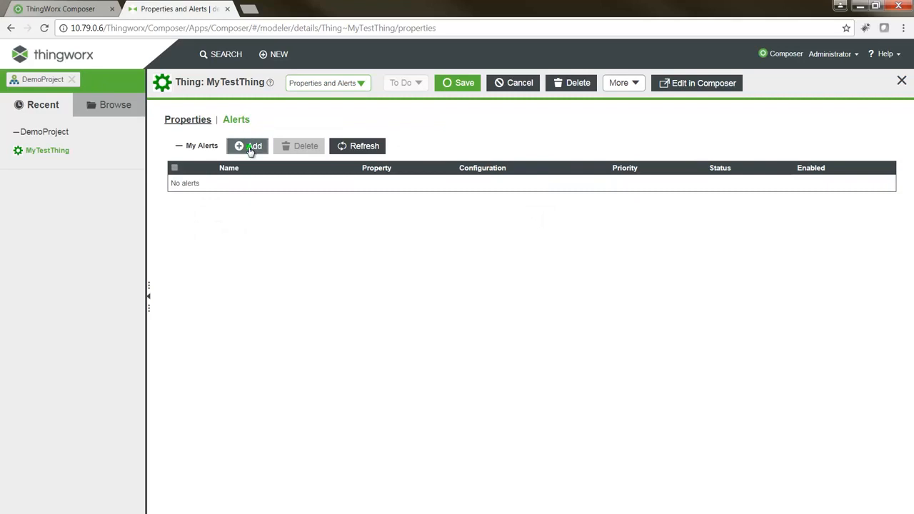
{"action": "left_click", "coordinate": [251, 146]}
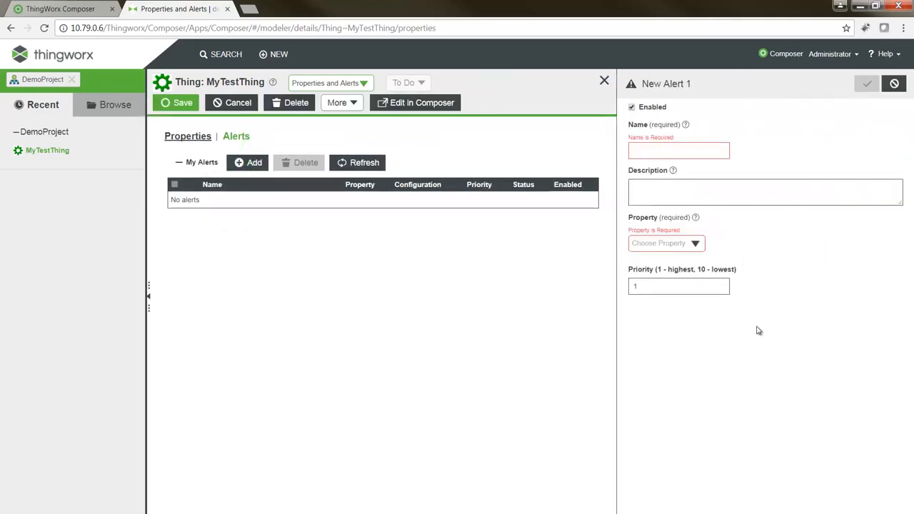
{"action": "left_click", "coordinate": [679, 150]}
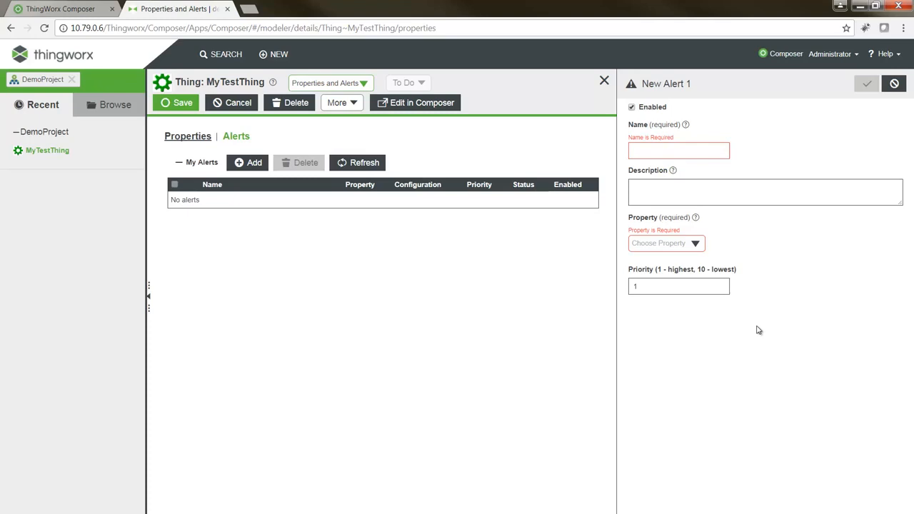
{"action": "left_click", "coordinate": [664, 243]}
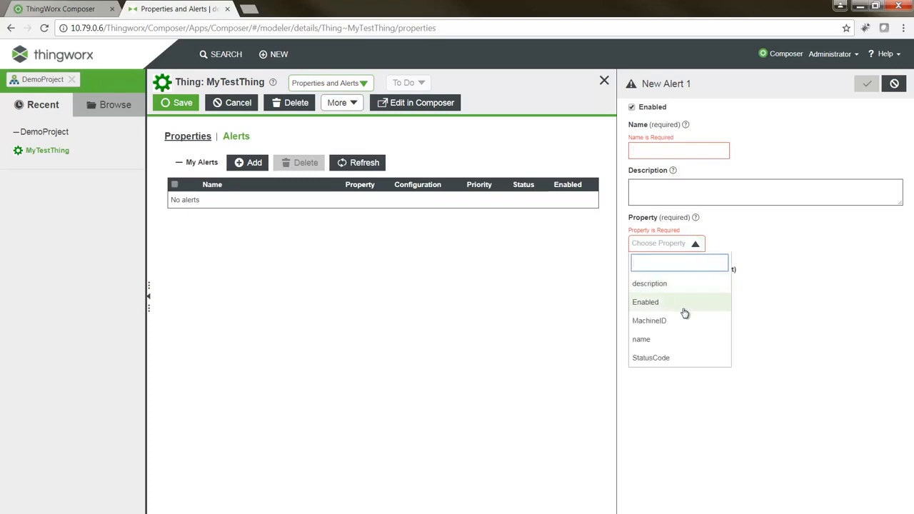
{"action": "left_click", "coordinate": [651, 358]}
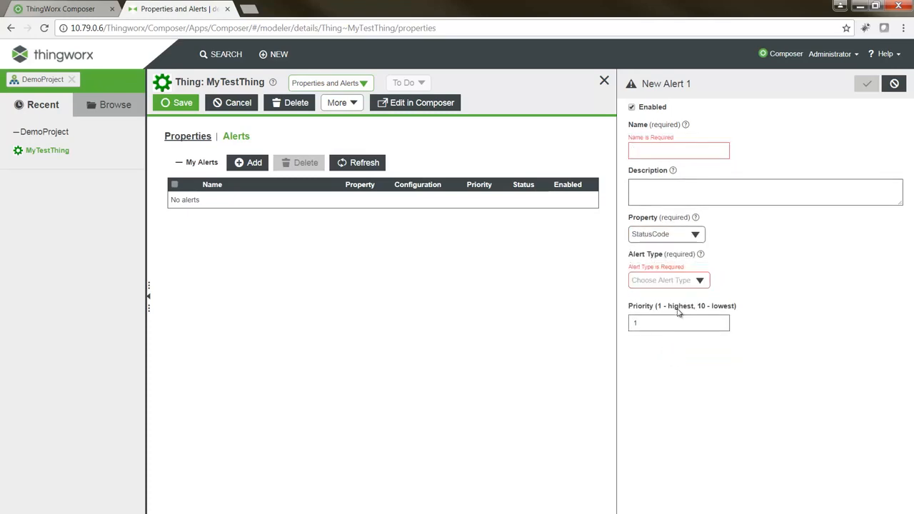
{"action": "left_click", "coordinate": [669, 280]}
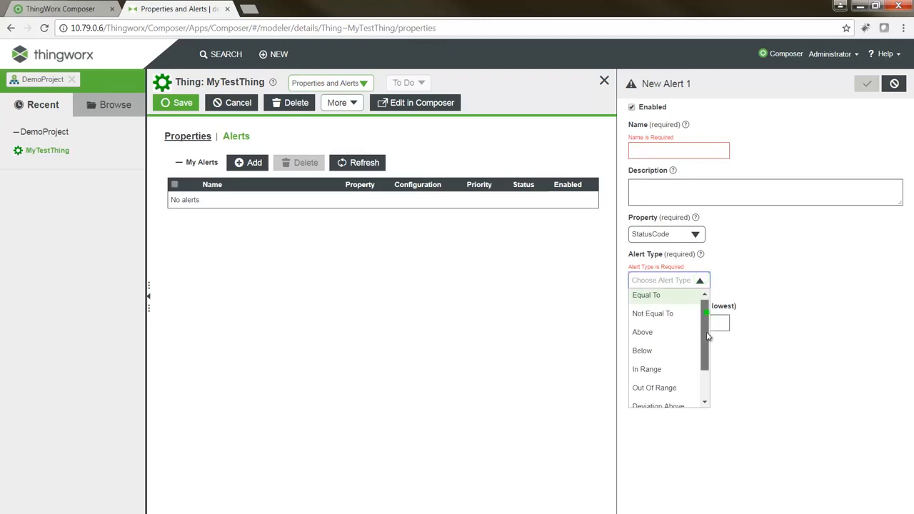
{"action": "scroll", "scroll_direction": "down", "scroll_amount": 3}
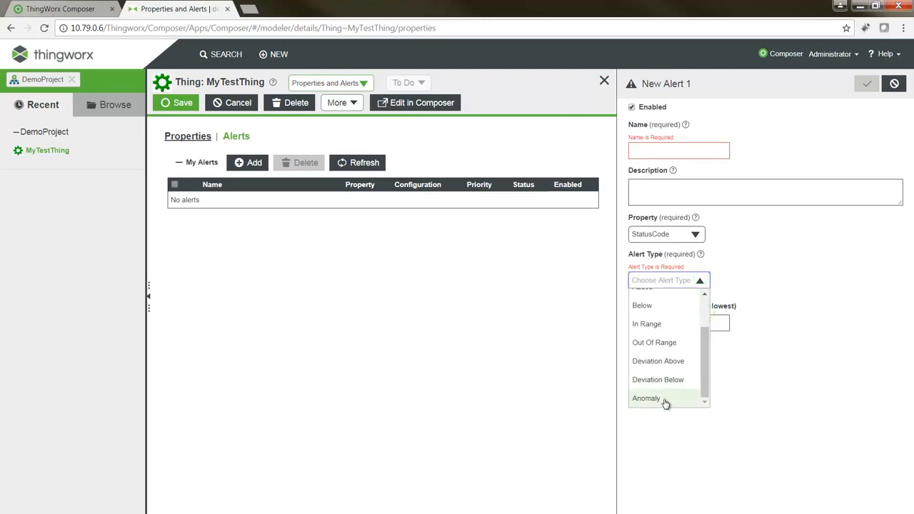
{"action": "left_click", "coordinate": [646, 397]}
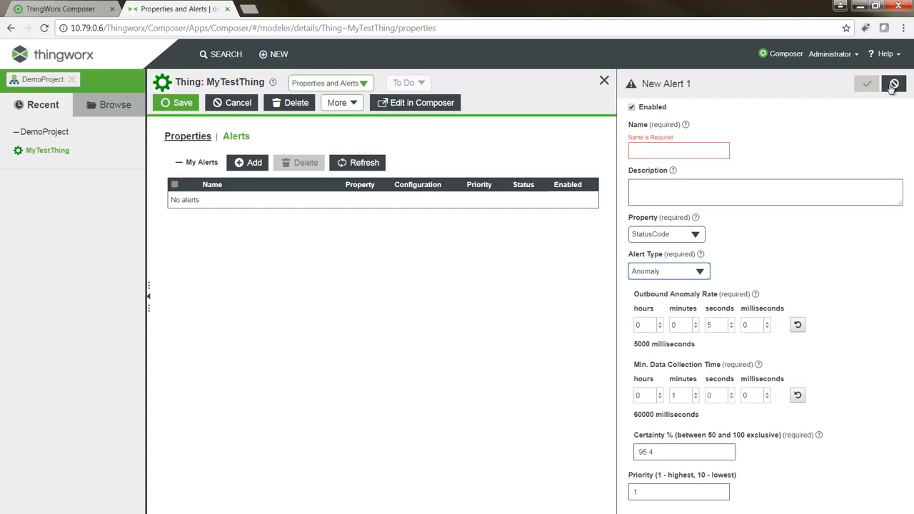
- Cancel the alert draft, switch to Services and add a new JavaScript service
{"action": "left_click", "coordinate": [894, 83]}
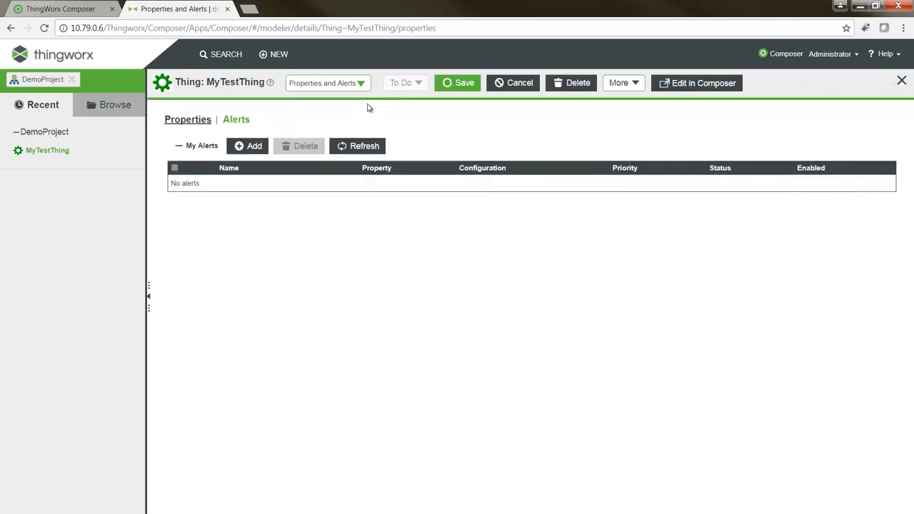
{"action": "left_click", "coordinate": [325, 83]}
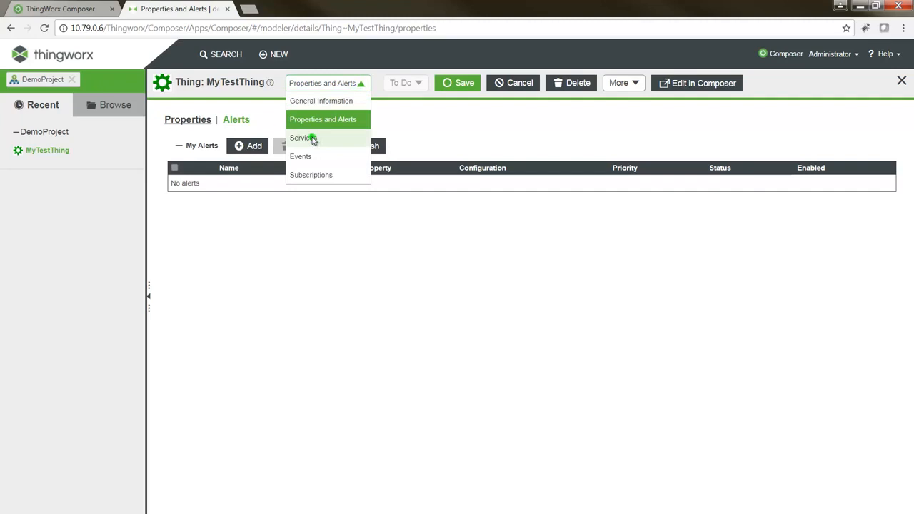
{"action": "left_click", "coordinate": [300, 137]}
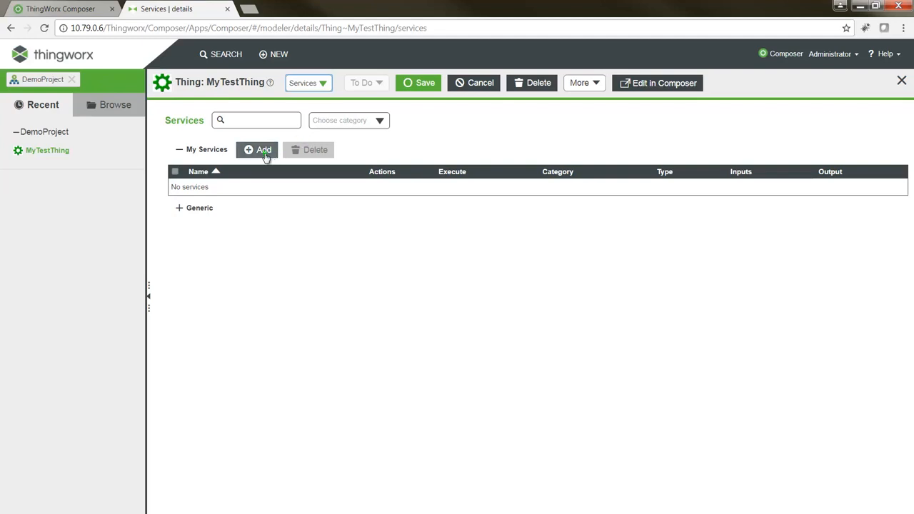
{"action": "left_click", "coordinate": [260, 150]}
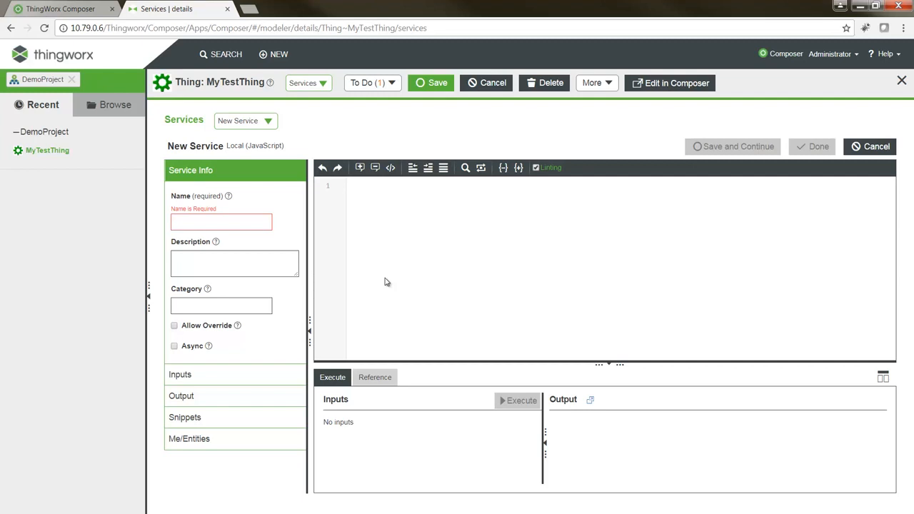
- Script a 'Hello World!' text variable and a for loop (i=1; i<10) calling logger.warn("Log Message" + i + ": " ...)
{"action": "left_click", "coordinate": [268, 120]}
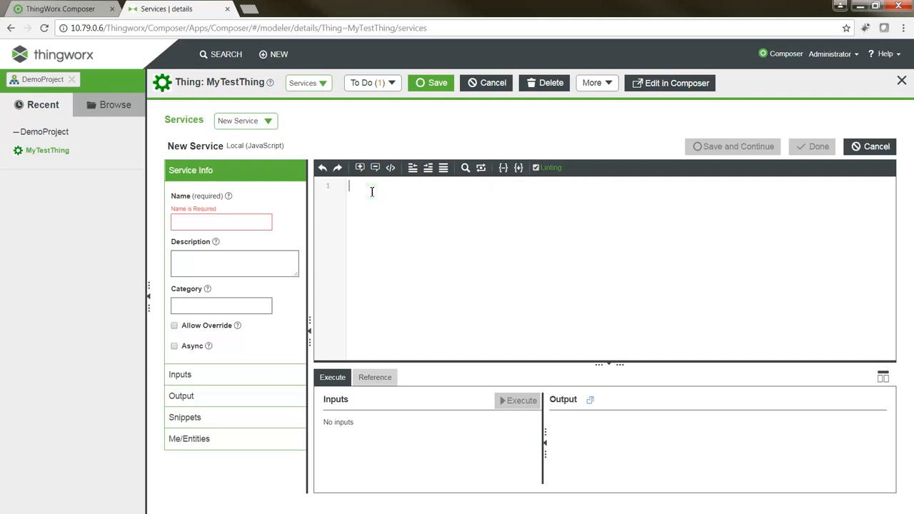
{"action": "type", "text": "var text = \""}
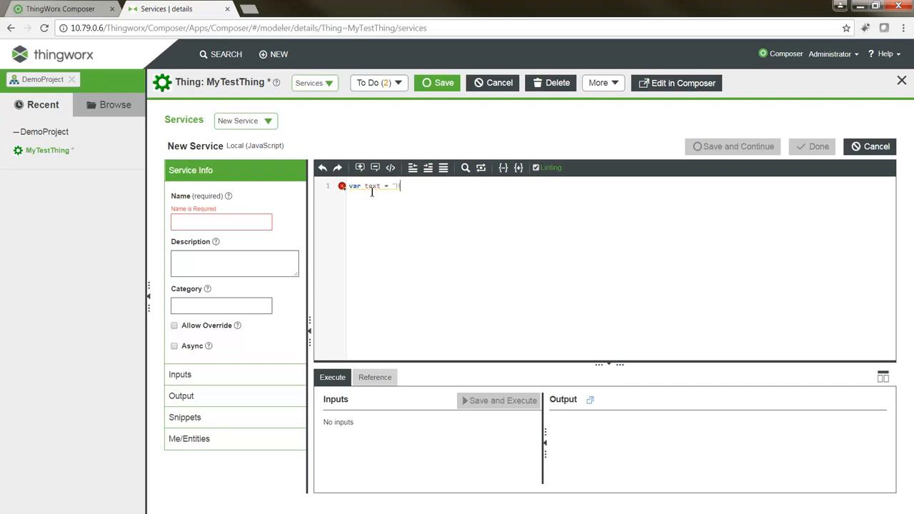
{"action": "type", "text": "Hello World"}
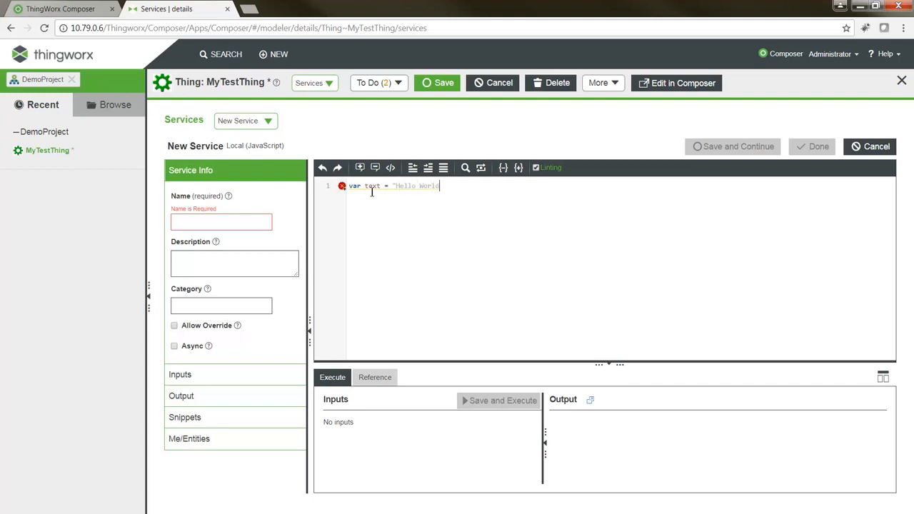
{"action": "type", "text": "!\";"}
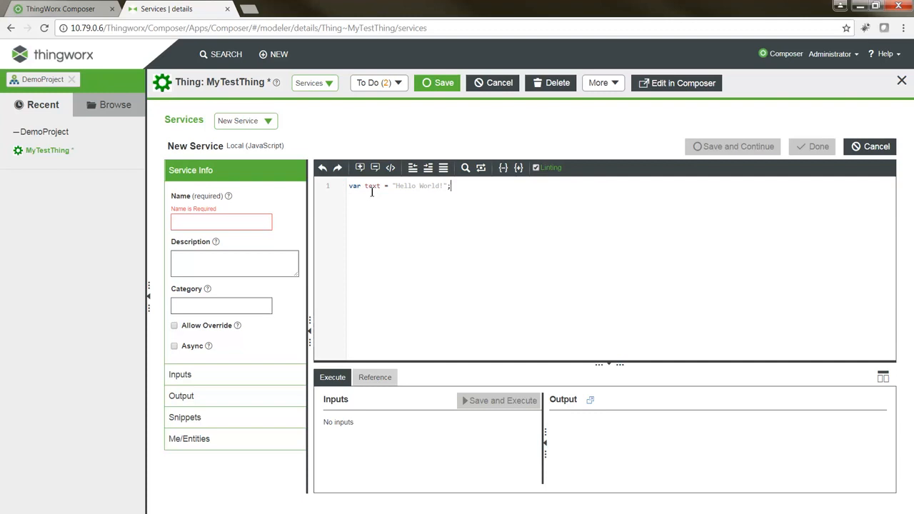
{"action": "type", "text": "for ("}
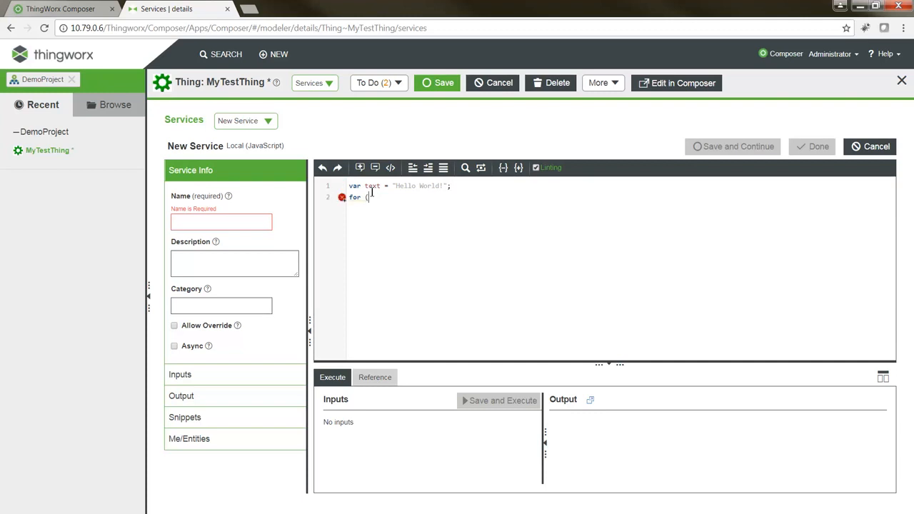
{"action": "type", "text": "var i=1;"}
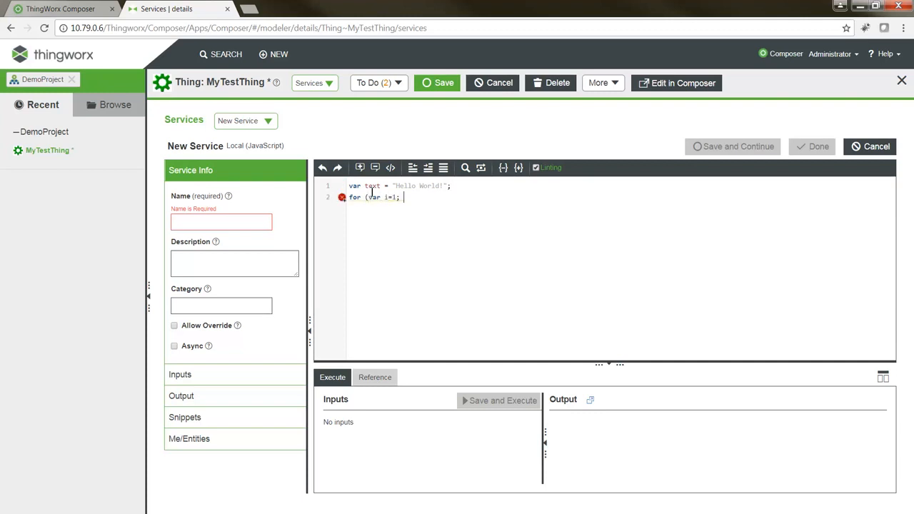
{"action": "type", "text": "i<10; i++)"}
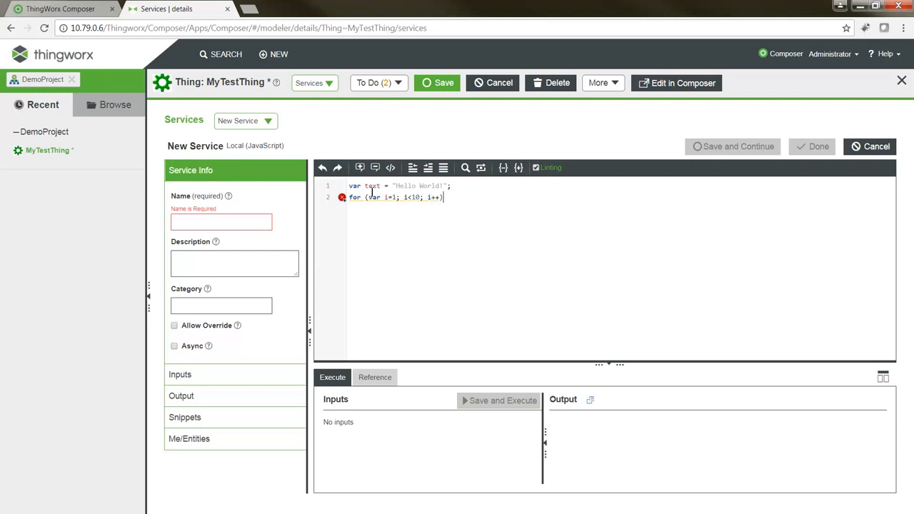
{"action": "type", "text": "logger.w"}
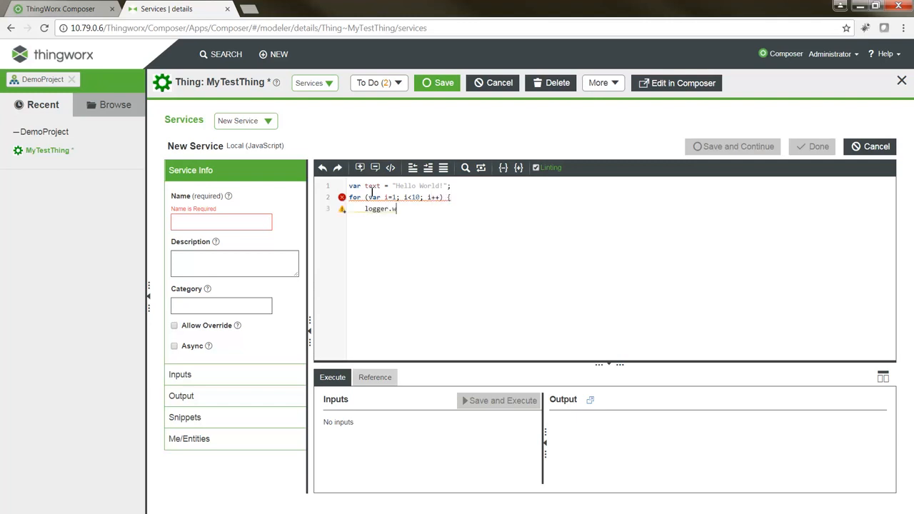
{"action": "type", "text": "arn(\"Log Message"}
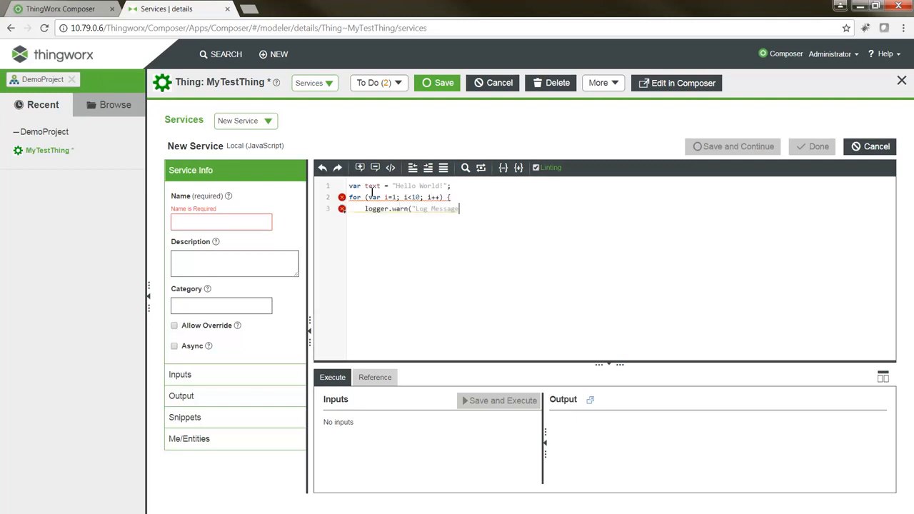
{"action": "type", "text": "\" + i +"}
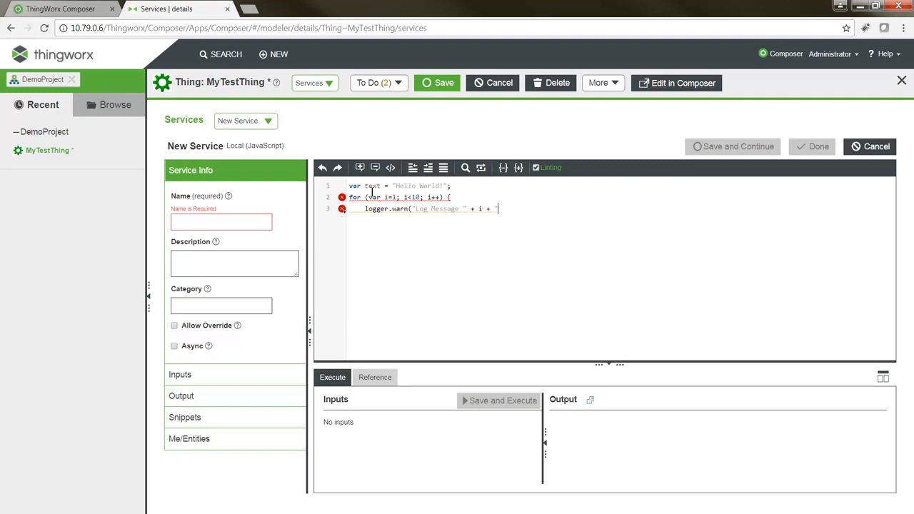
{"action": "type", "text": "\": \" + text);"}
{"action": "type", "text": "}"}
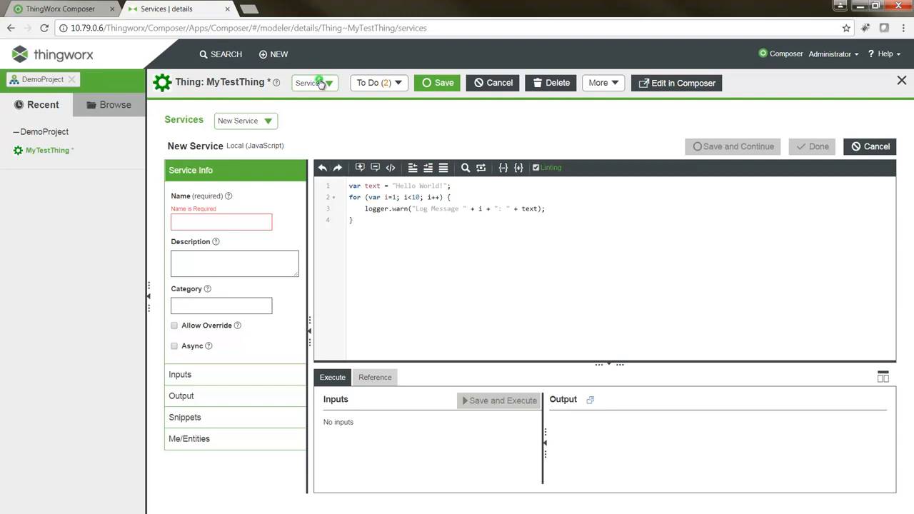
- Switch to Events, start adding one, then close MyTestThing discarding the unsaved changes
{"action": "left_click", "coordinate": [312, 83]}
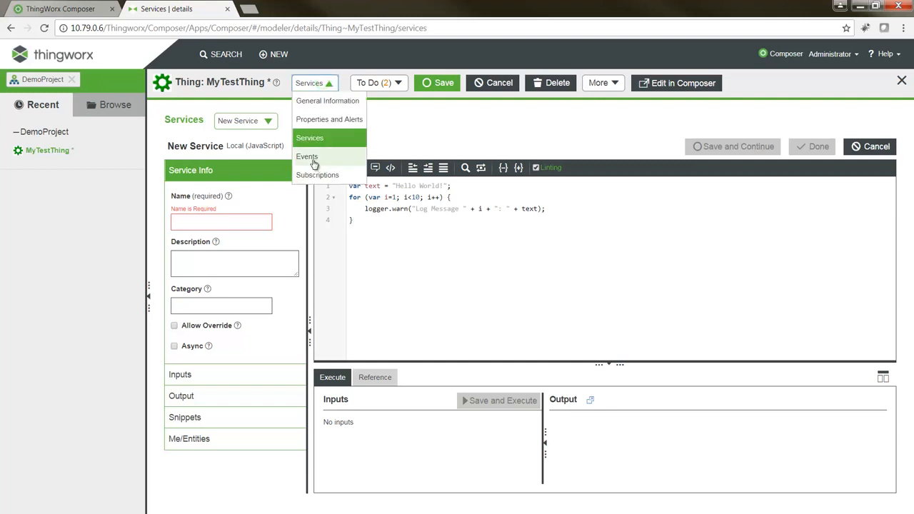
{"action": "left_click", "coordinate": [305, 156]}
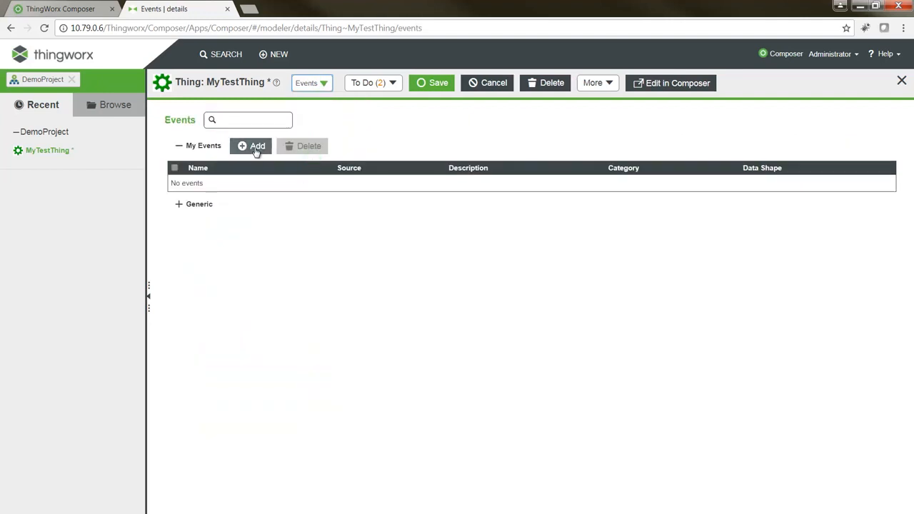
{"action": "left_click", "coordinate": [251, 146]}
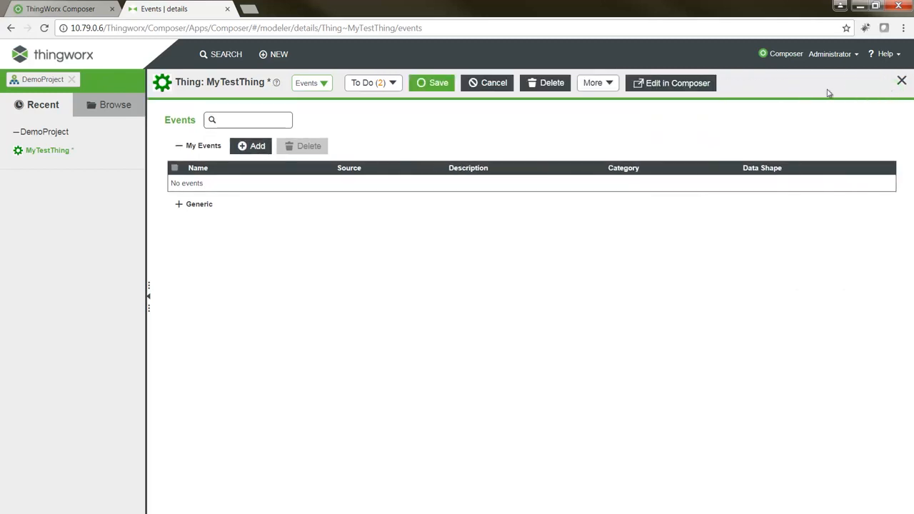
{"action": "left_click", "coordinate": [485, 81]}
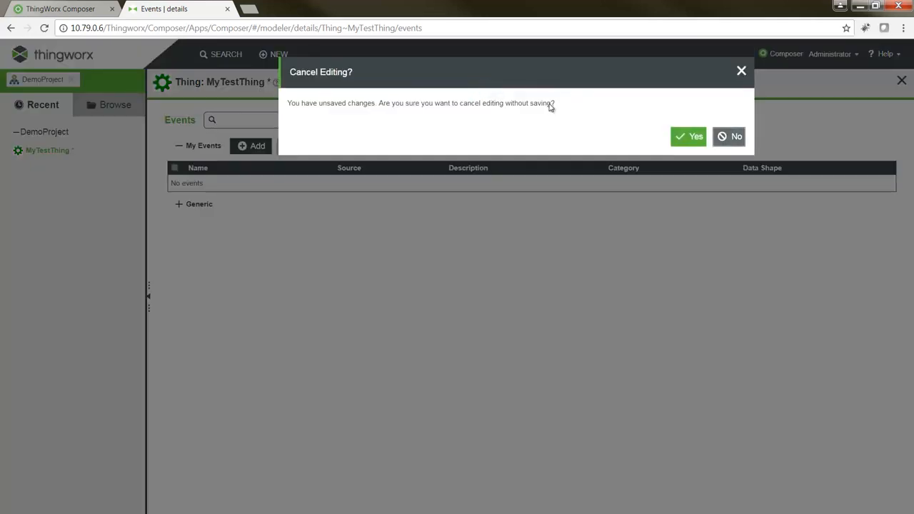
{"action": "left_click", "coordinate": [689, 138]}
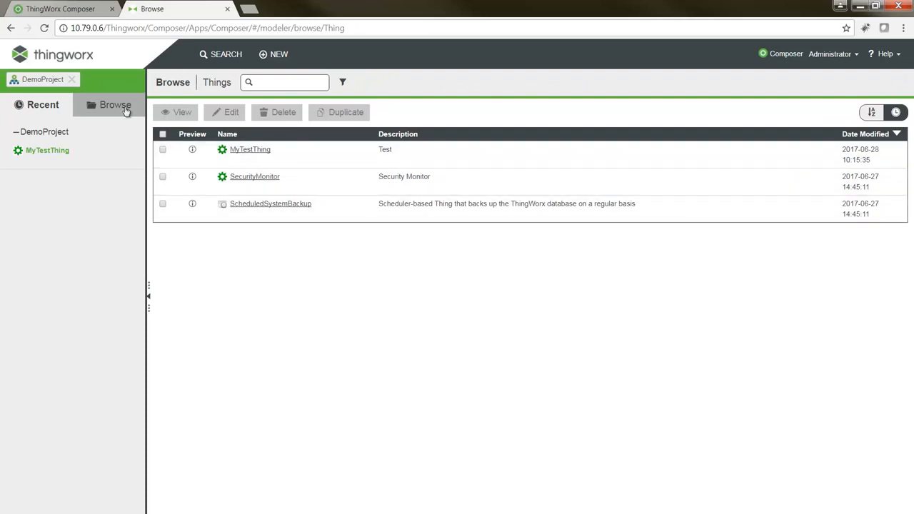
- Expand the Browse panel's Modeling, Analytics and Visualization categories beside the Things list
{"action": "left_click", "coordinate": [115, 104]}
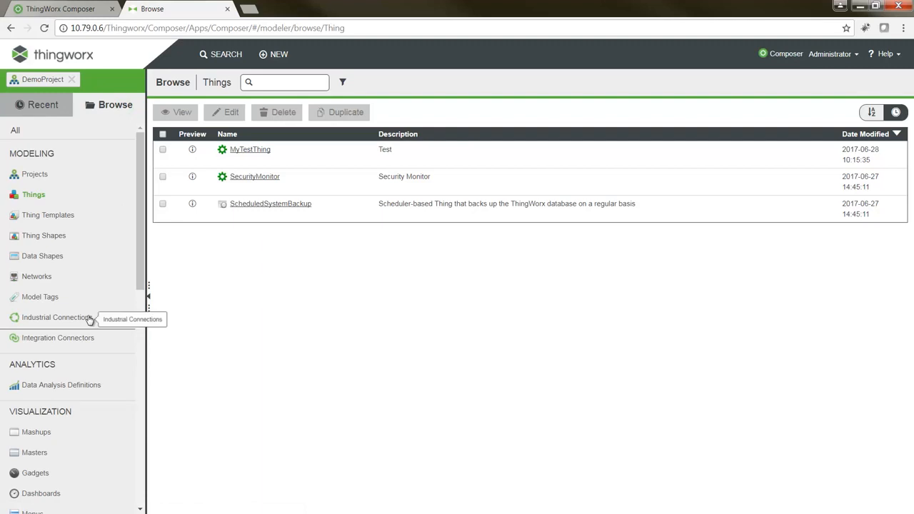
{"action": "mouse_move", "coordinate": [89, 326]}
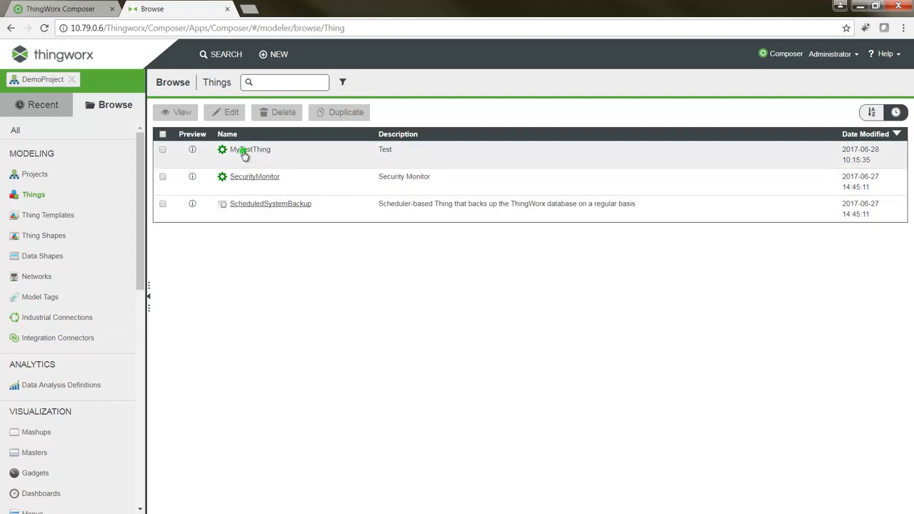
- Reopen MyTestThing via Edit in Composer and confirm the focus-transfer alert
{"action": "left_click", "coordinate": [250, 150]}
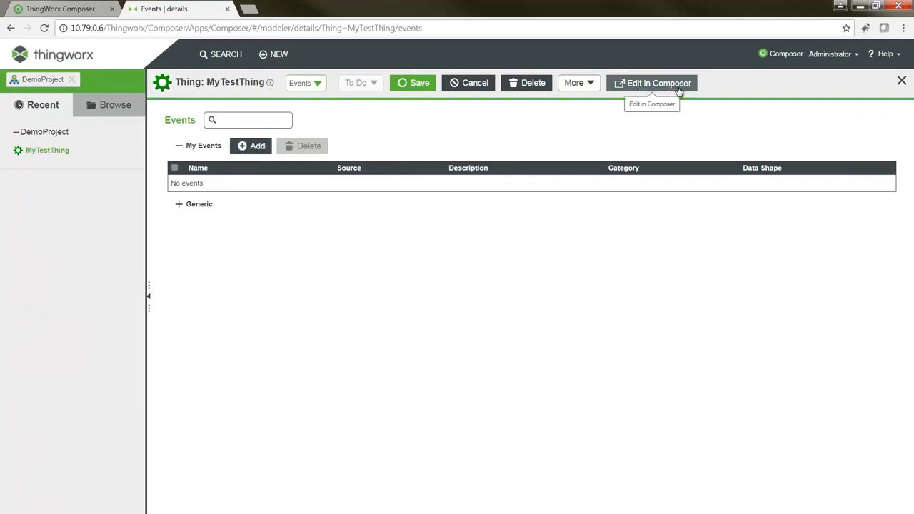
{"action": "mouse_move", "coordinate": [677, 94]}
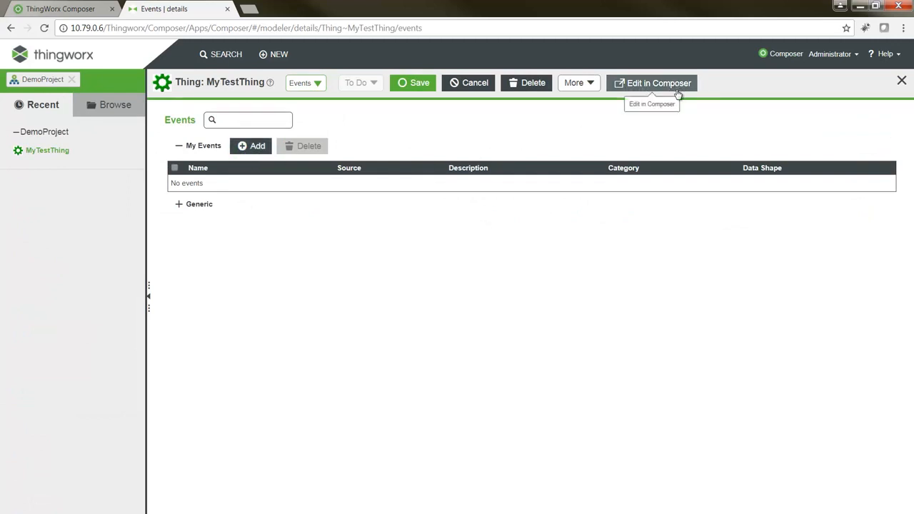
{"action": "left_click", "coordinate": [651, 83]}
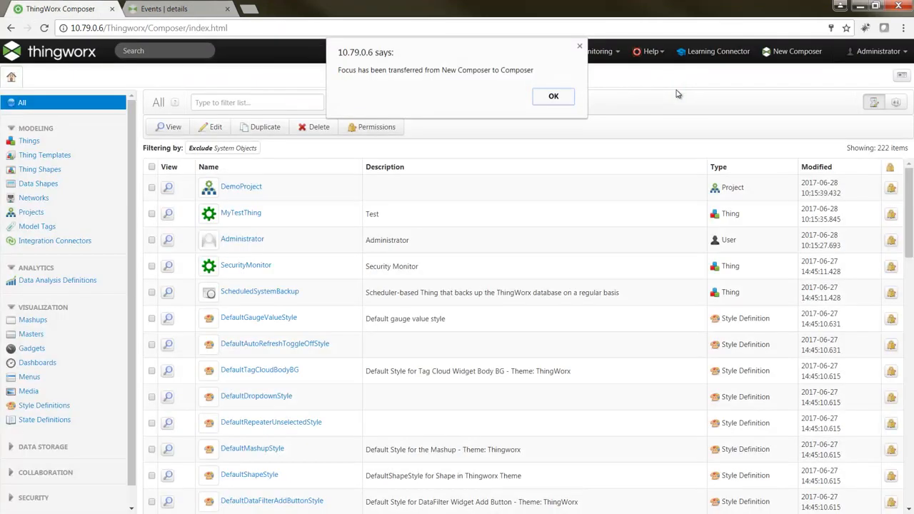
{"action": "mouse_move", "coordinate": [569, 105]}
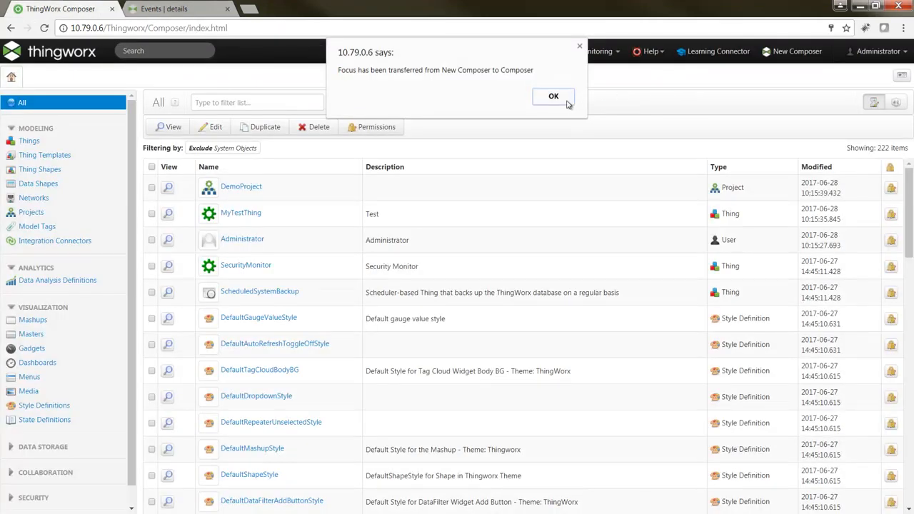
{"action": "left_click", "coordinate": [554, 98]}
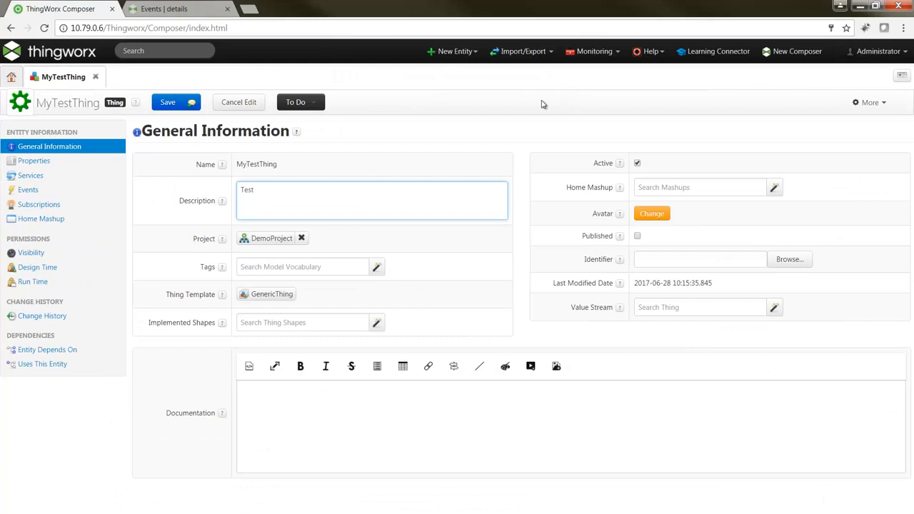